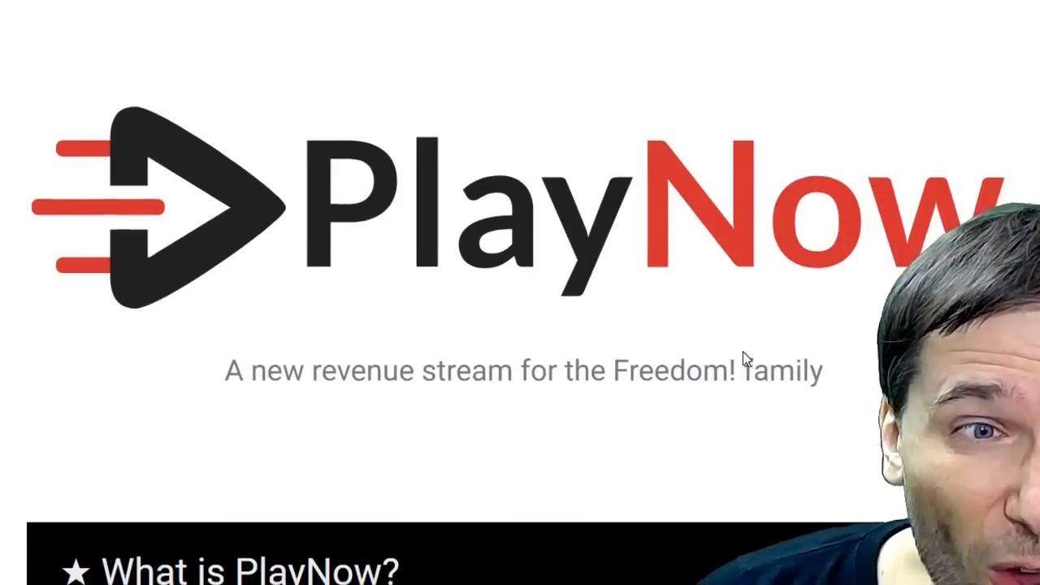
{"action": "scroll", "scroll_direction": "down", "scroll_amount": 3}
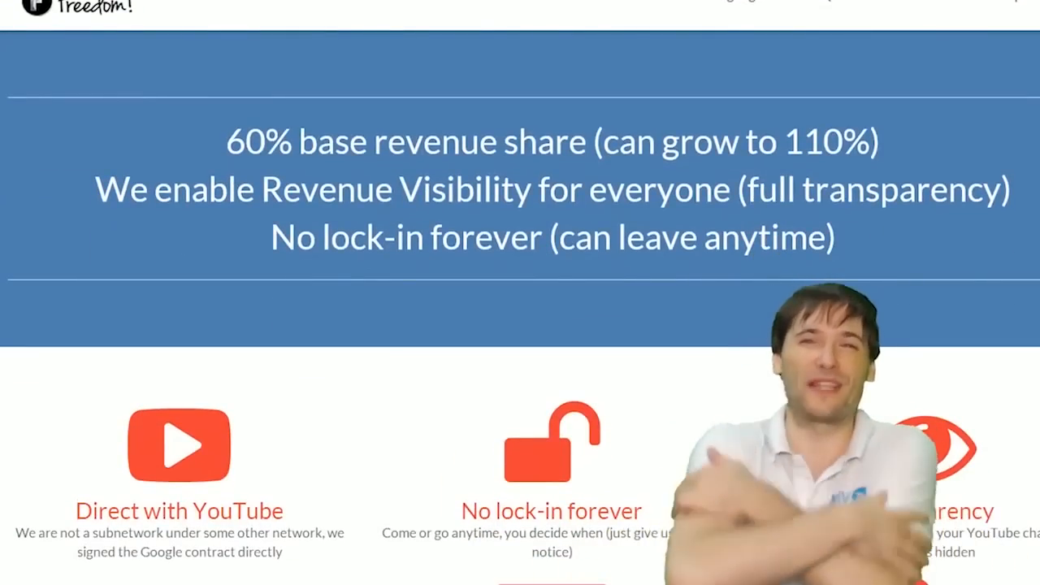
{"action": "scroll", "scroll_direction": "down", "scroll_amount": 3}
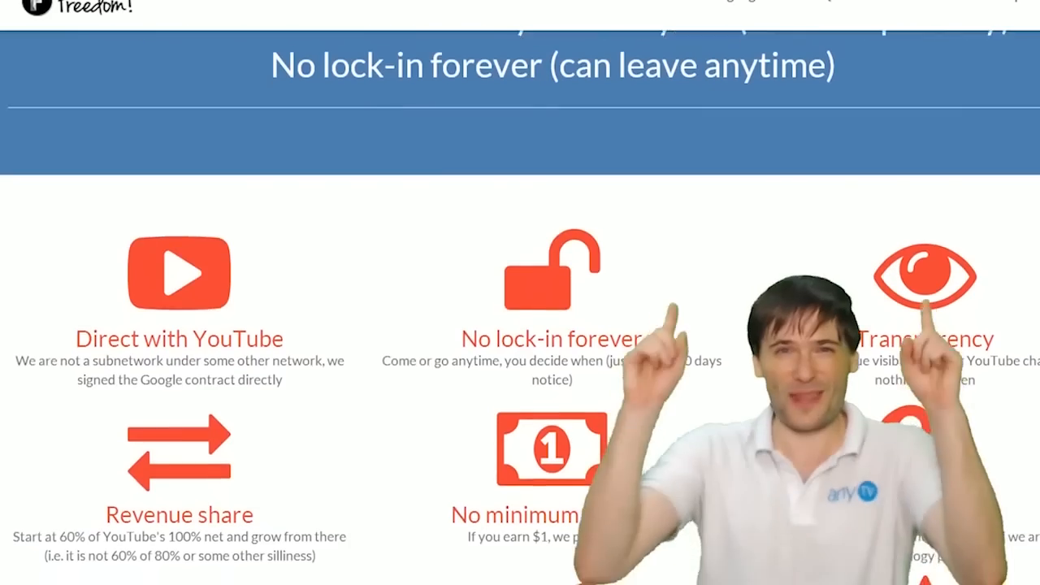